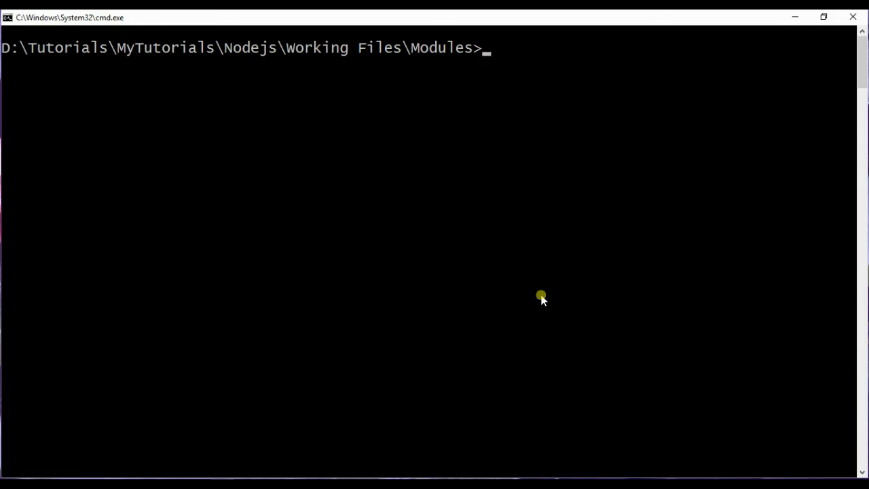
type("n")
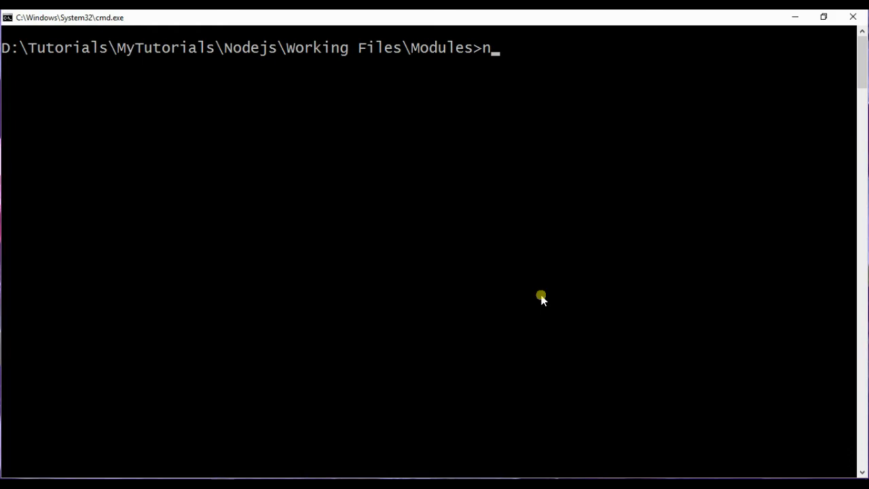
type("pm in")
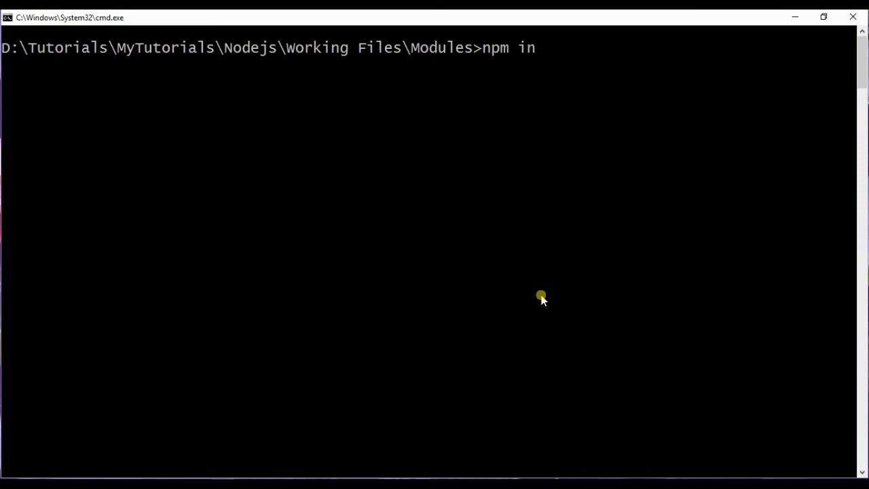
type("stall expres")
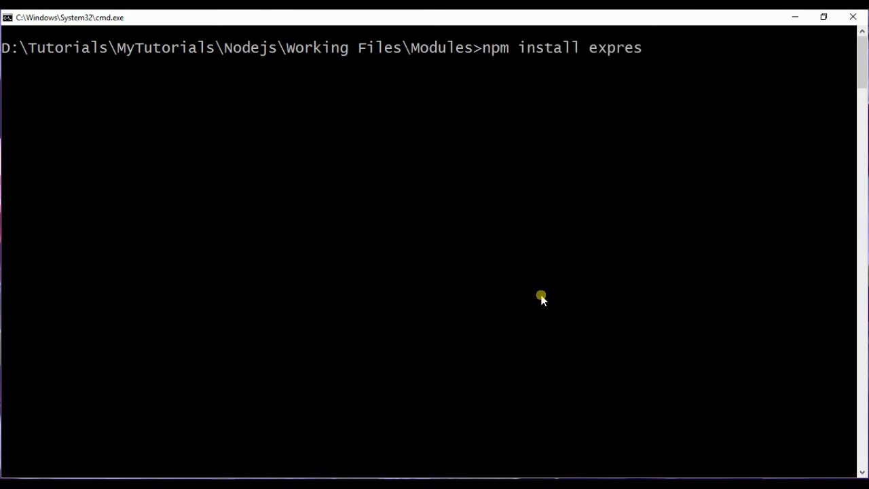
type("s -")
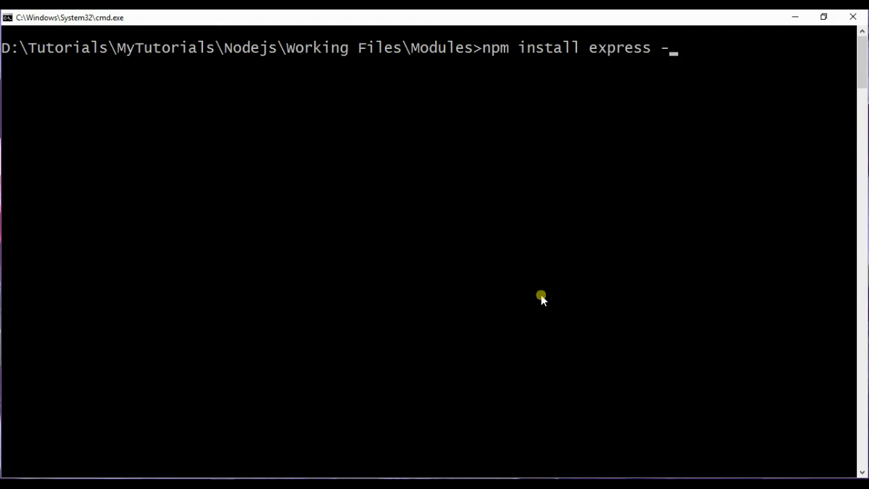
type("g")
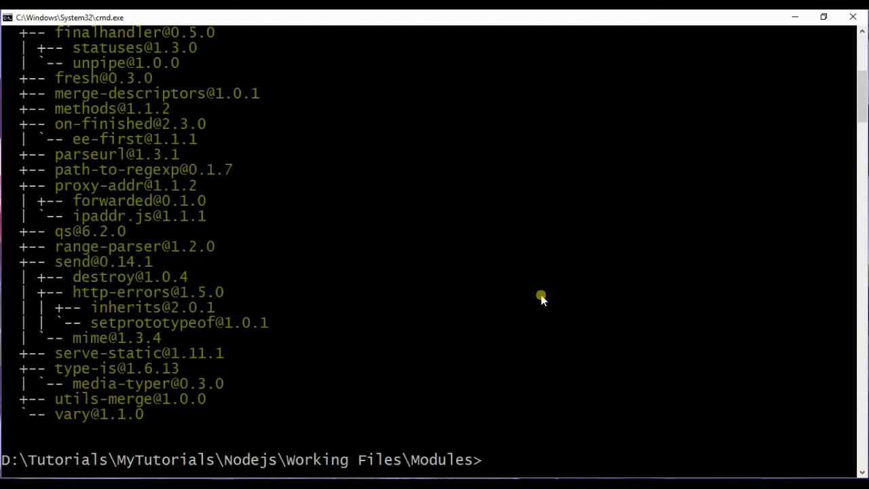
mouse_move(384, 263)
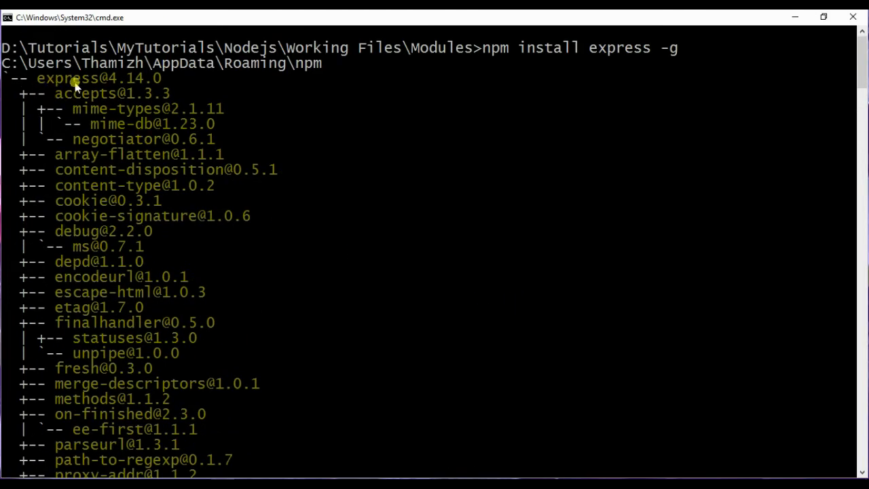
scroll("down", 3)
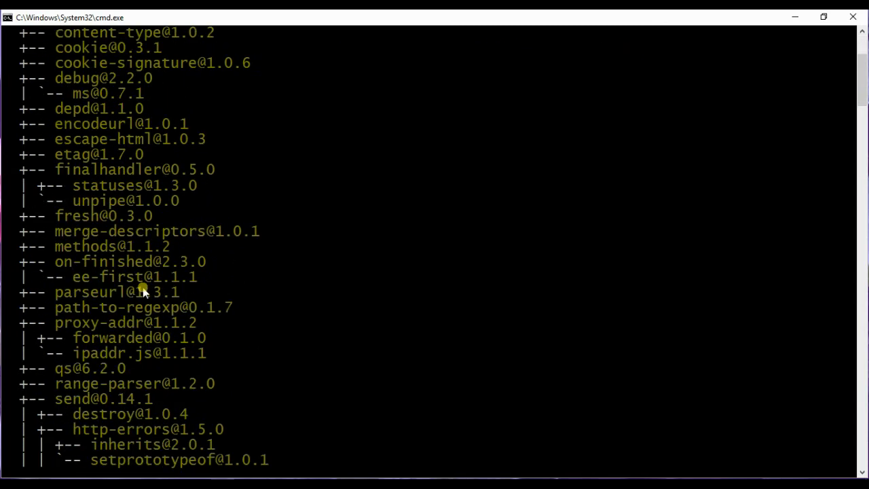
scroll("down", 3)
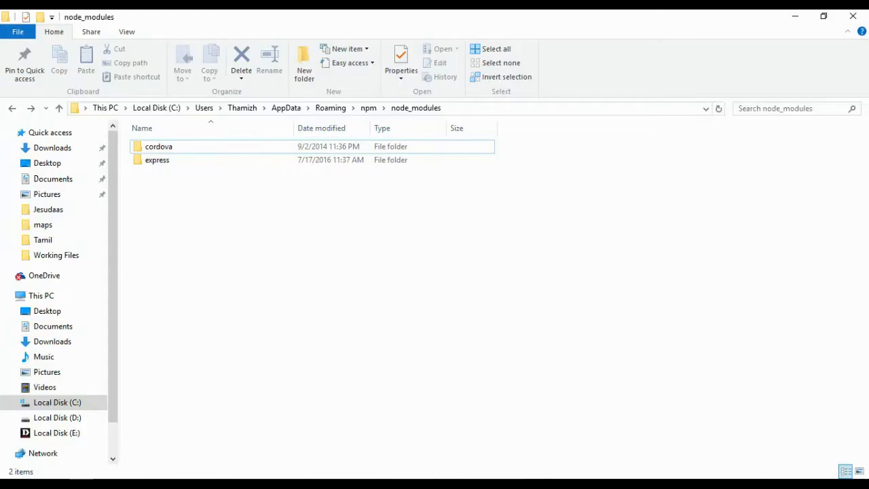
mouse_move(327, 249)
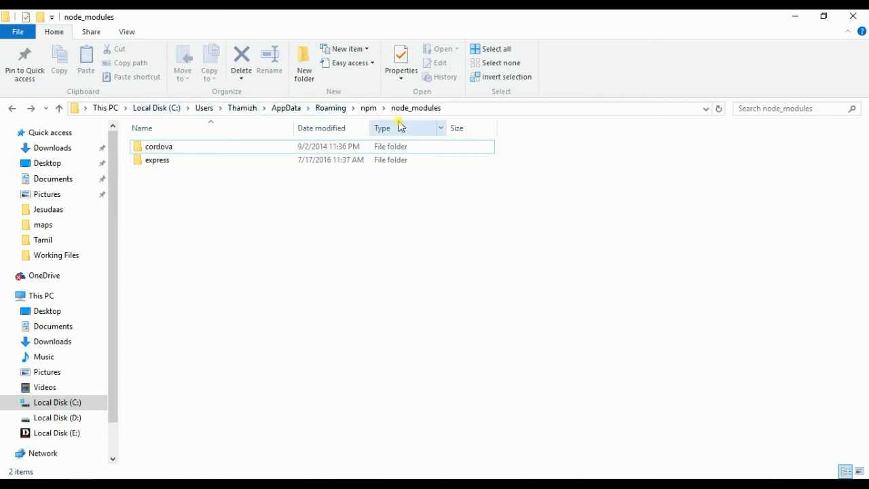
Browse from npm into node_modules/express and open package.json in VS Code.
left_click(369, 108)
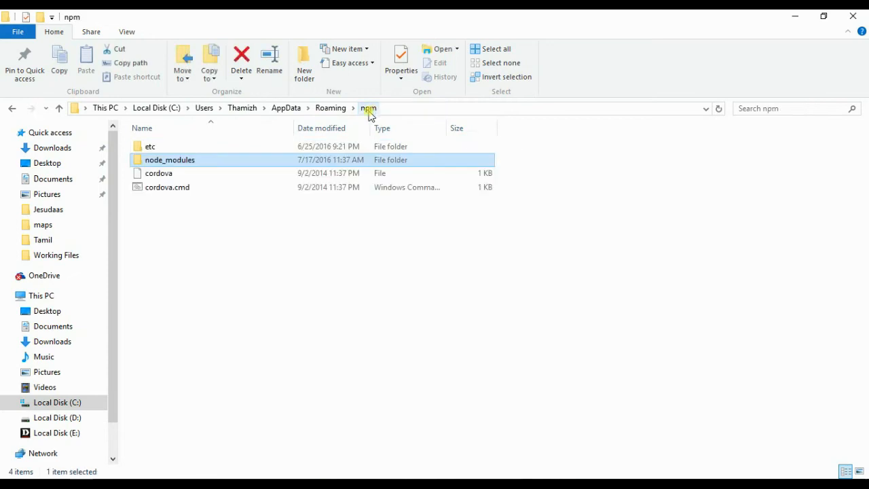
double_click(169, 159)
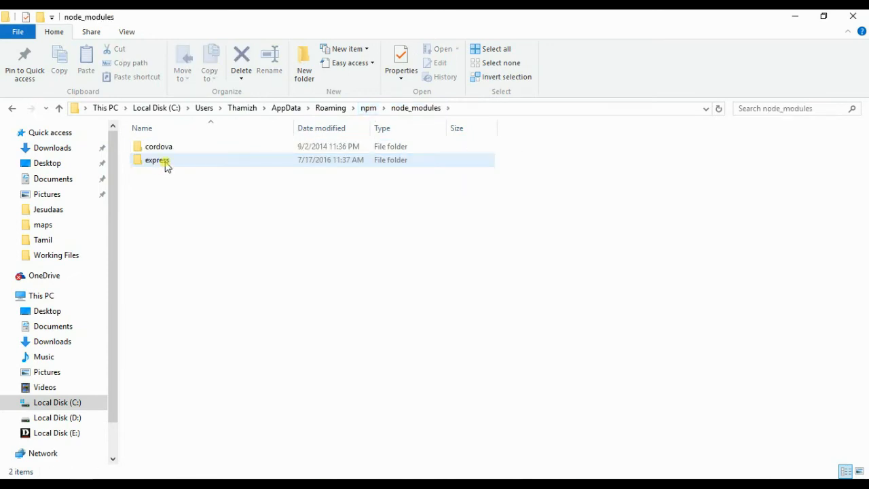
double_click(156, 160)
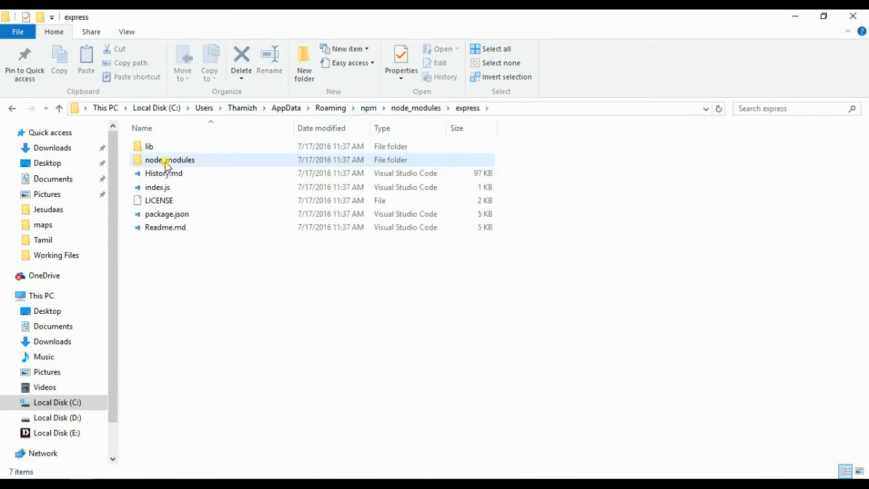
left_click(167, 214)
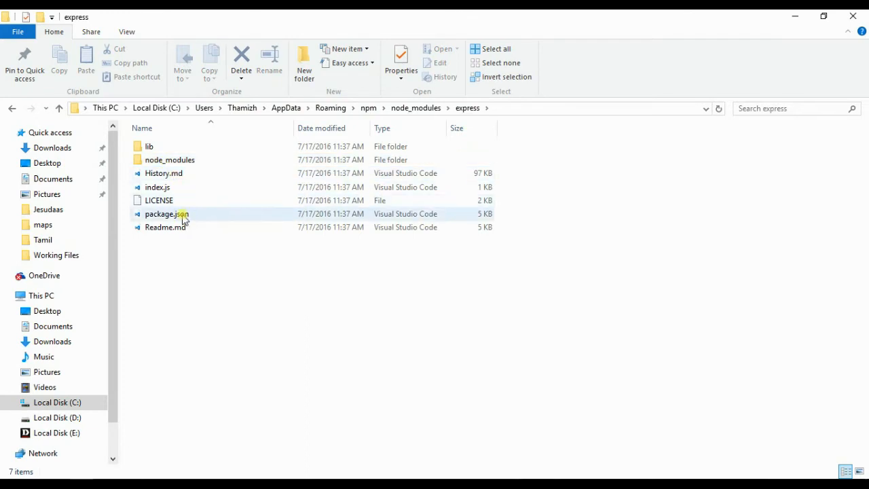
left_click(167, 214)
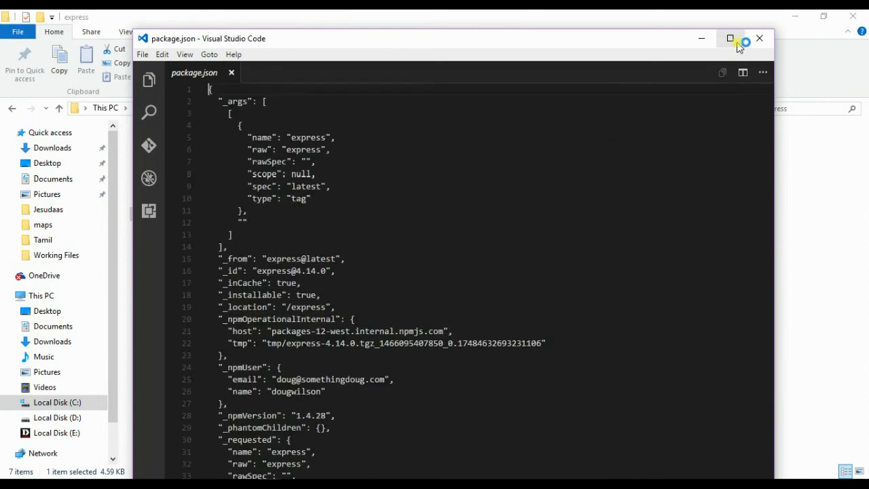
Maximize VS Code, select the _npmUser property, and scroll down to author, bugs and contributors.
left_click(730, 38)
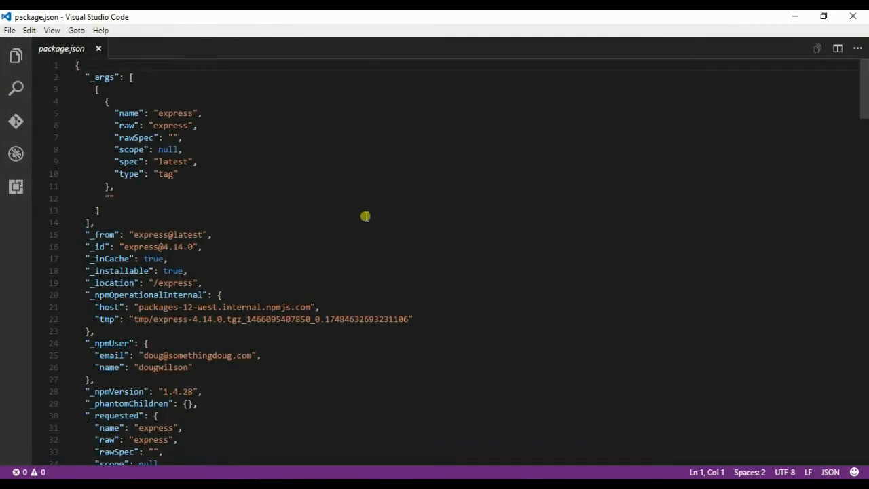
left_click(76, 64)
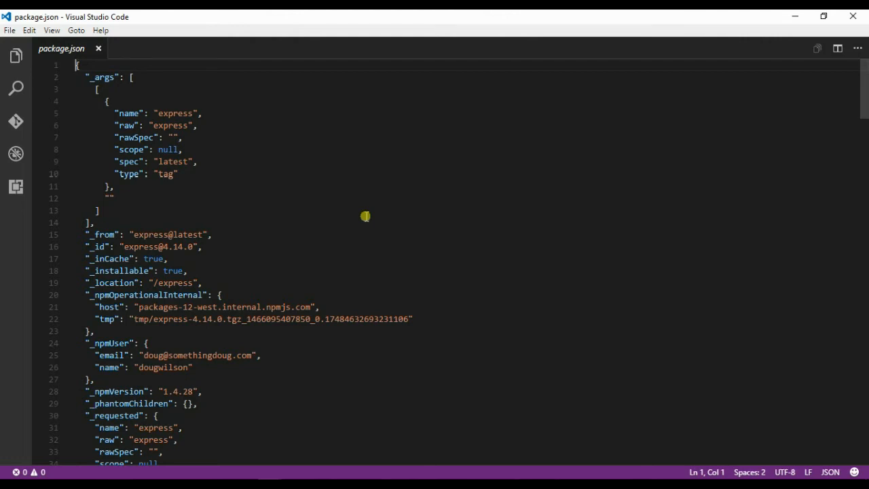
scroll("down", 3)
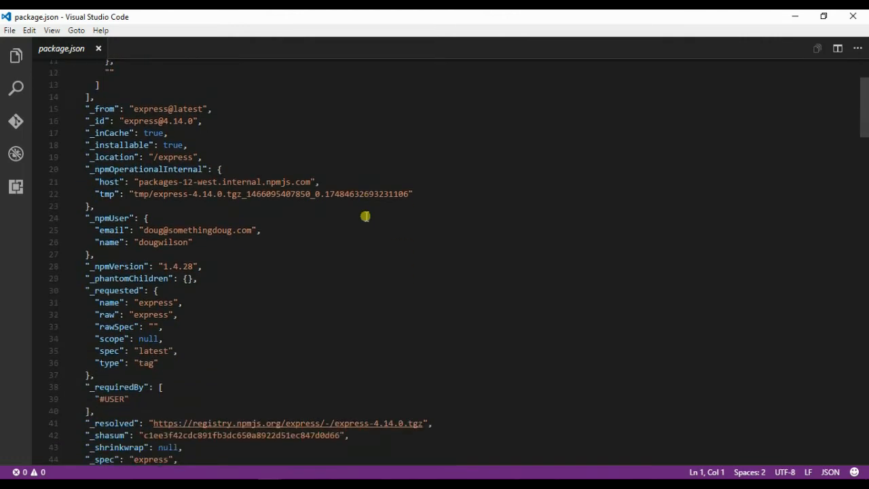
left_click(93, 218)
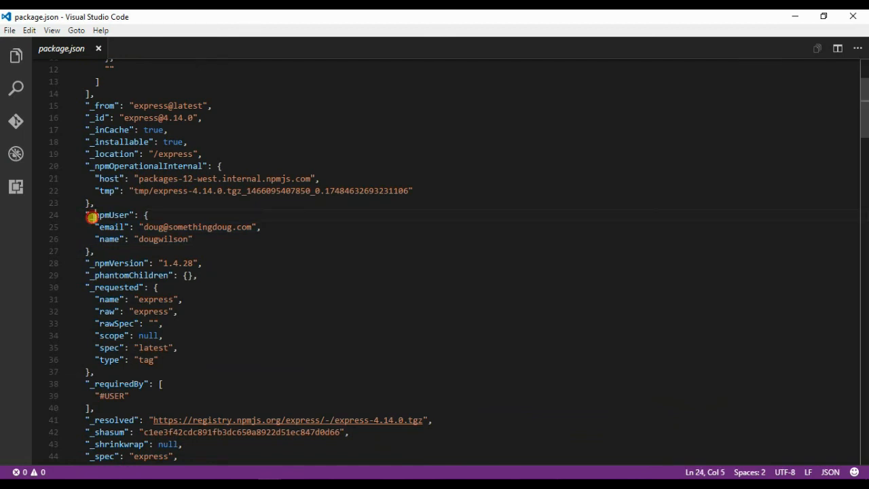
double_click(111, 214)
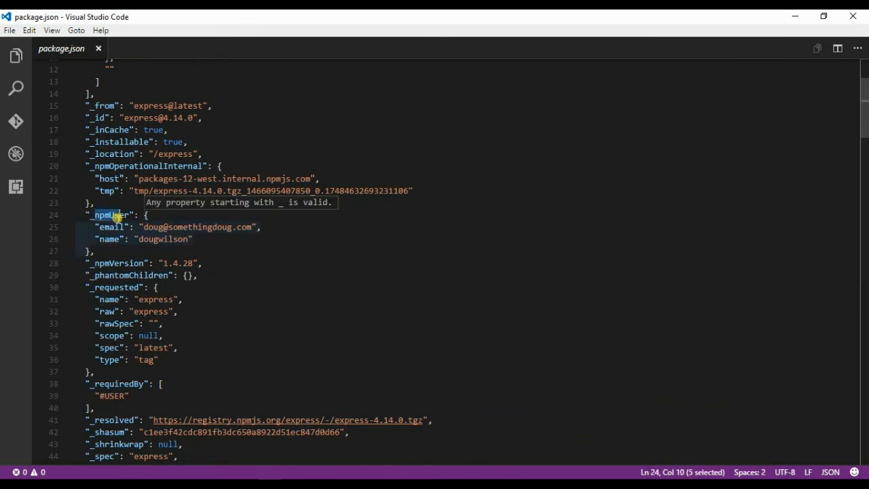
scroll("down", 3)
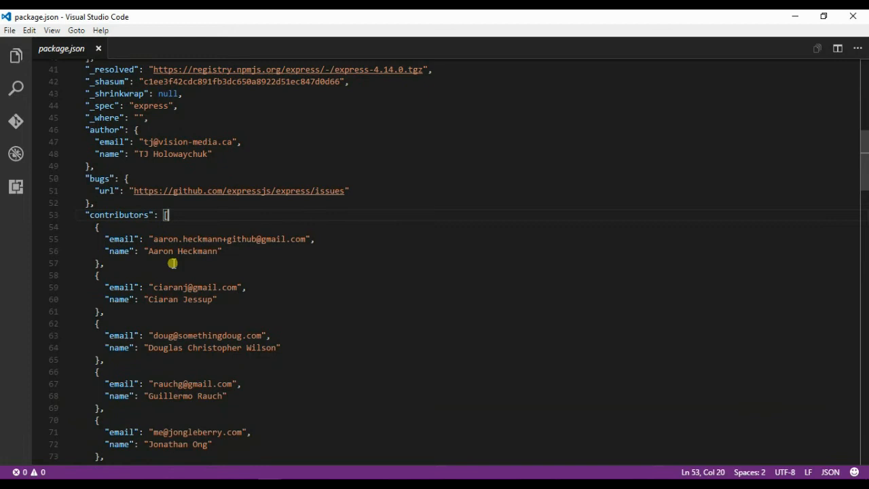
scroll("down", 3)
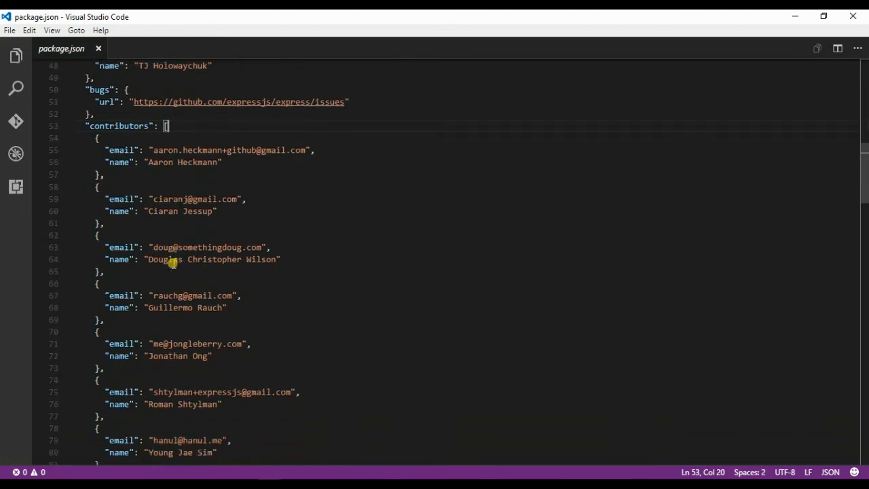
scroll("down", 3)
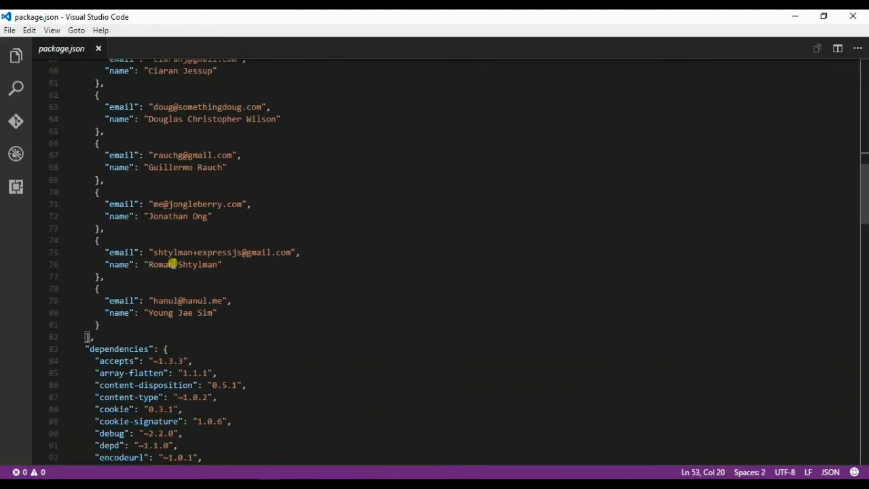
scroll("down", 3)
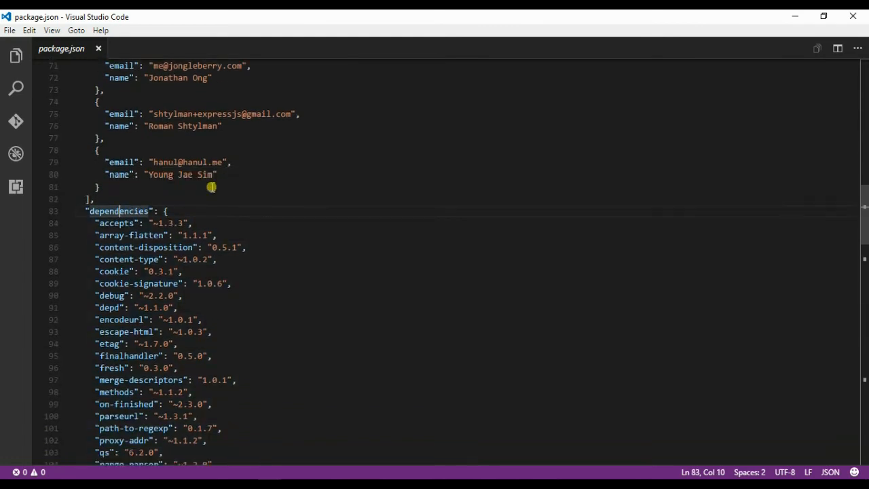
scroll("down", 3)
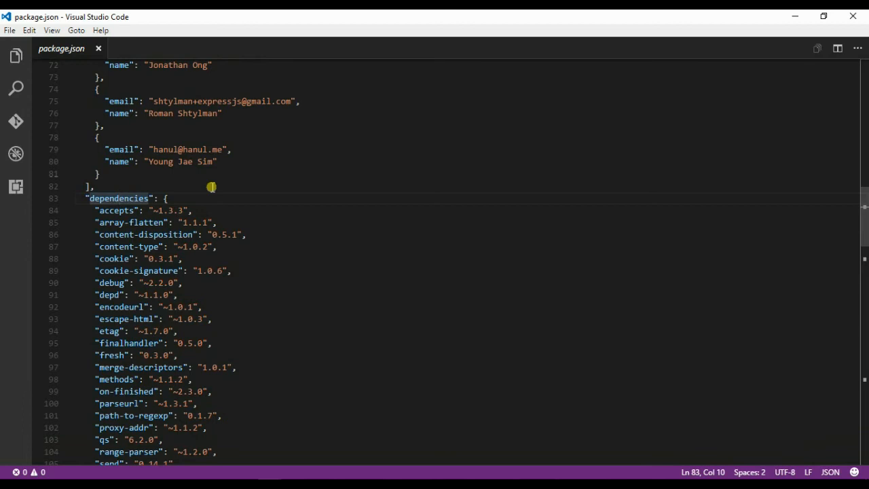
scroll("down", 3)
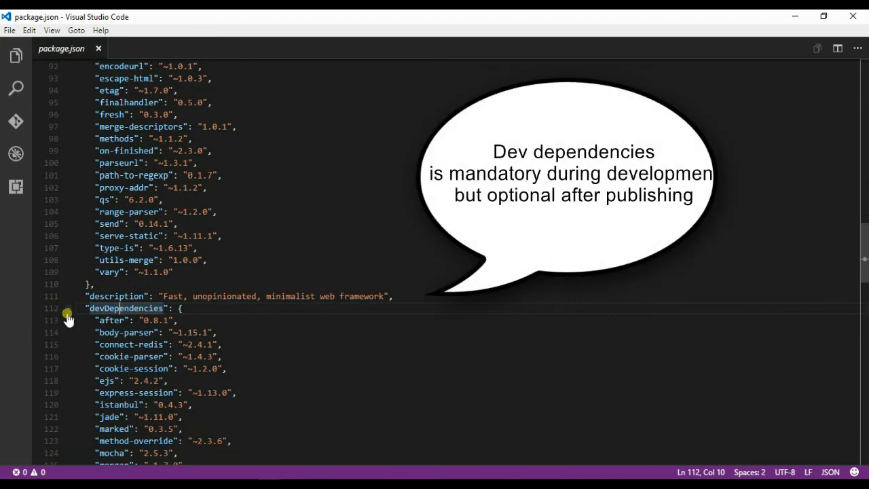
left_click_drag(77, 320, 163, 380)
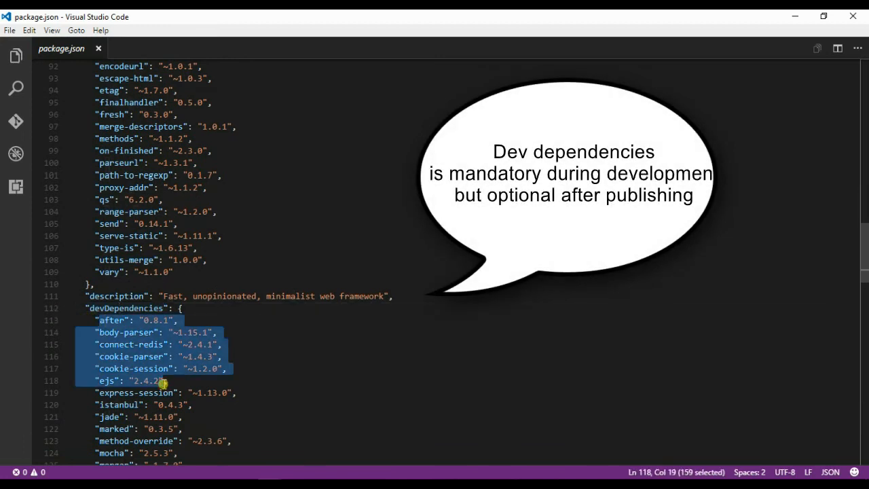
mouse_move(251, 322)
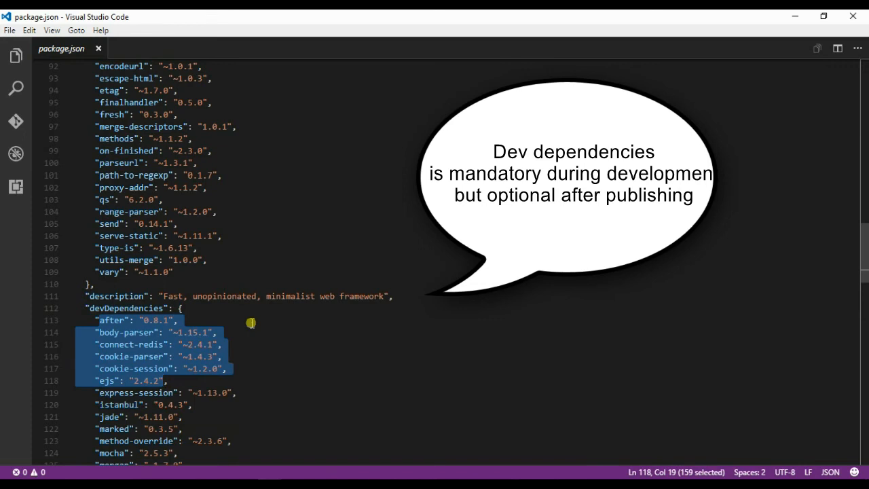
scroll("down", 3)
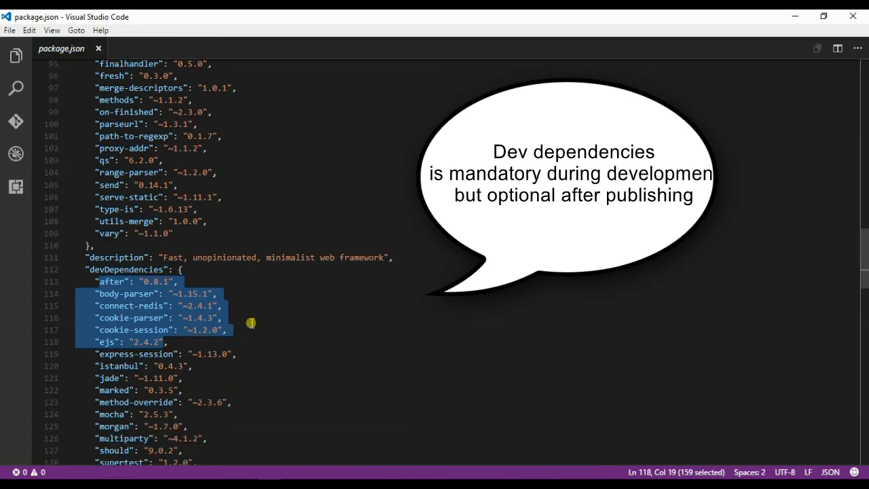
left_click(163, 261)
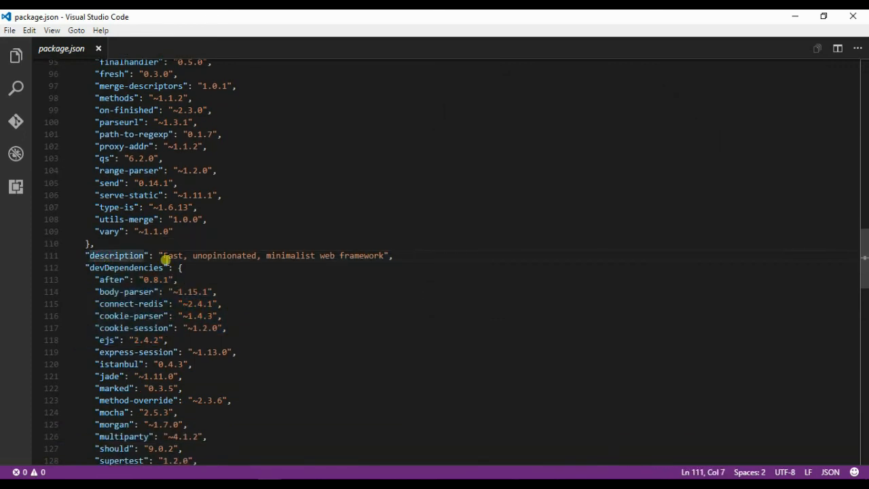
scroll("down", 3)
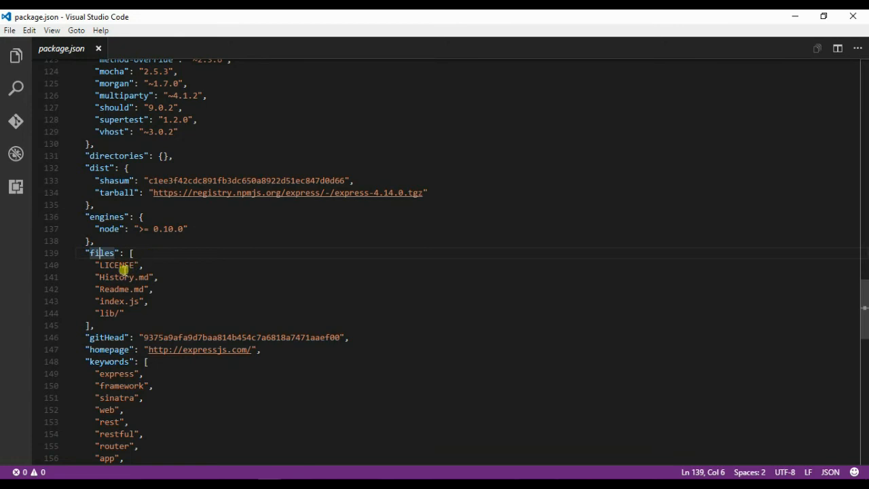
mouse_move(165, 289)
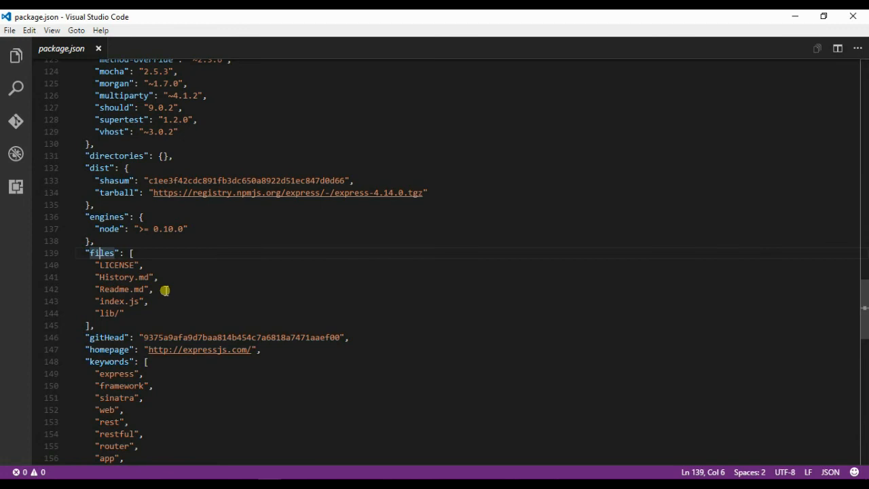
scroll("down", 3)
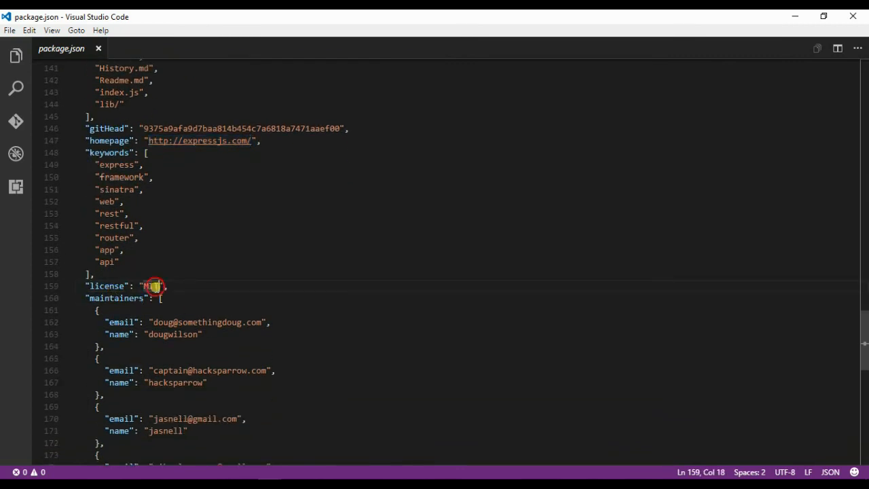
double_click(151, 285)
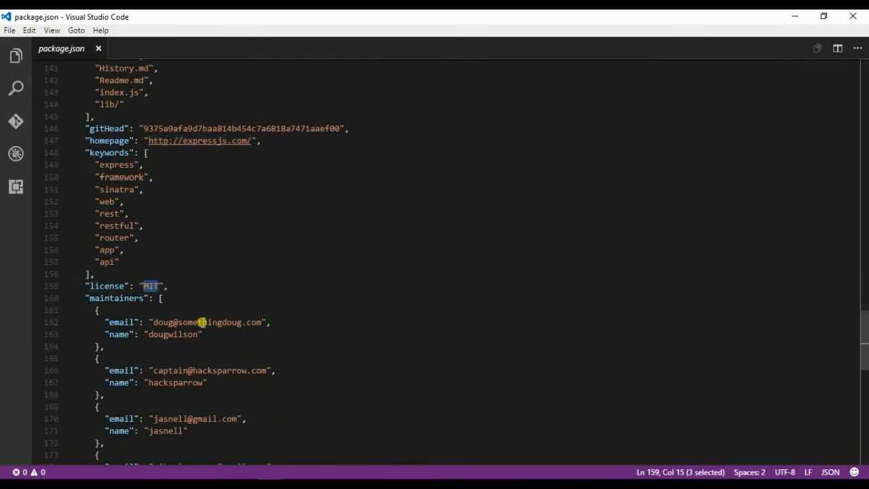
scroll("down", 3)
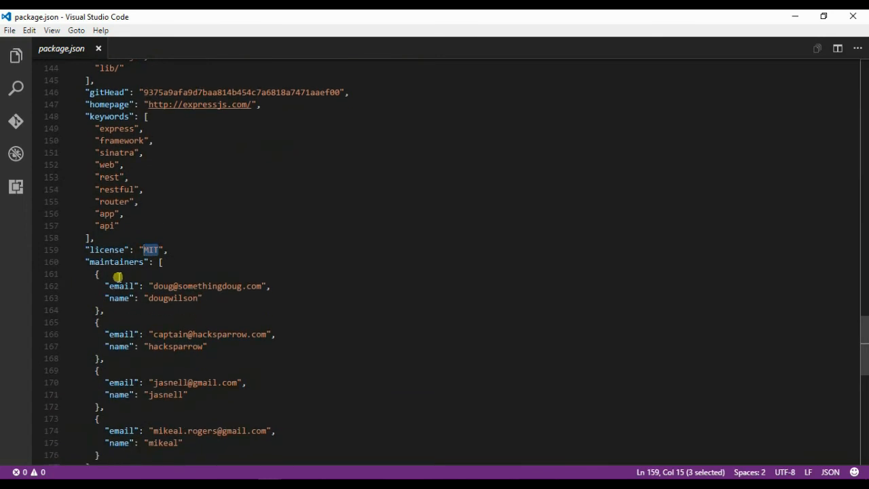
mouse_move(117, 266)
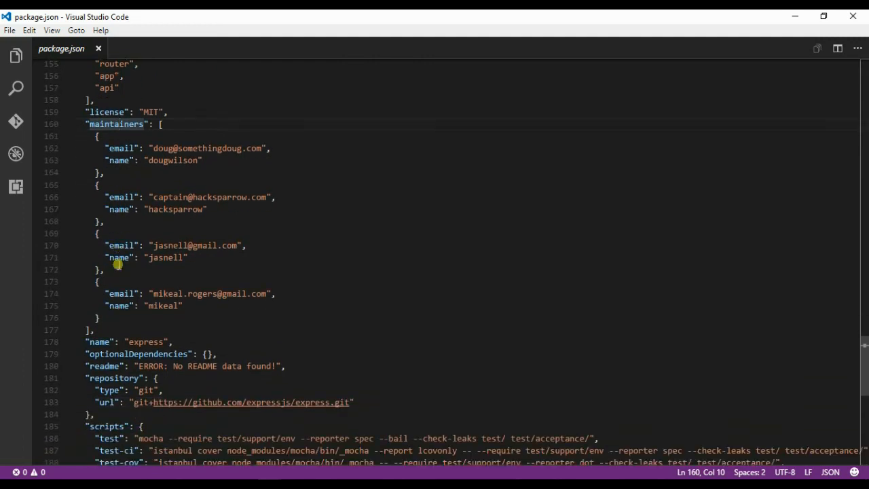
scroll("down", 3)
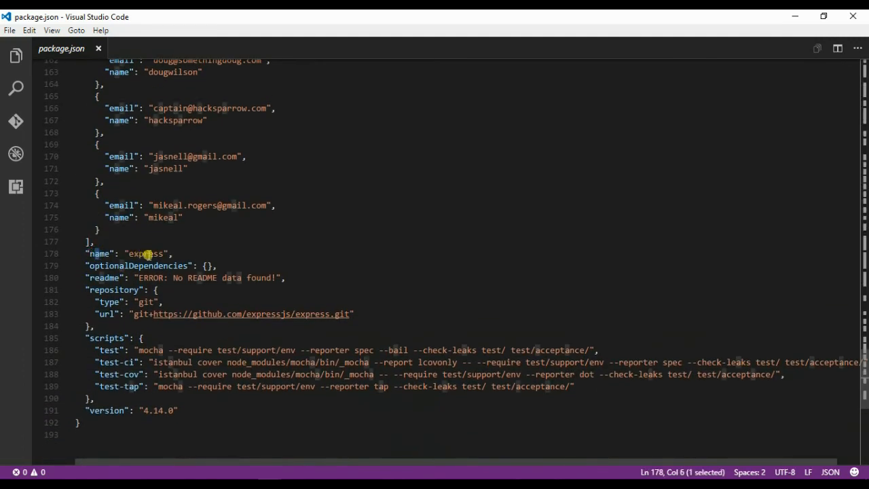
mouse_move(139, 266)
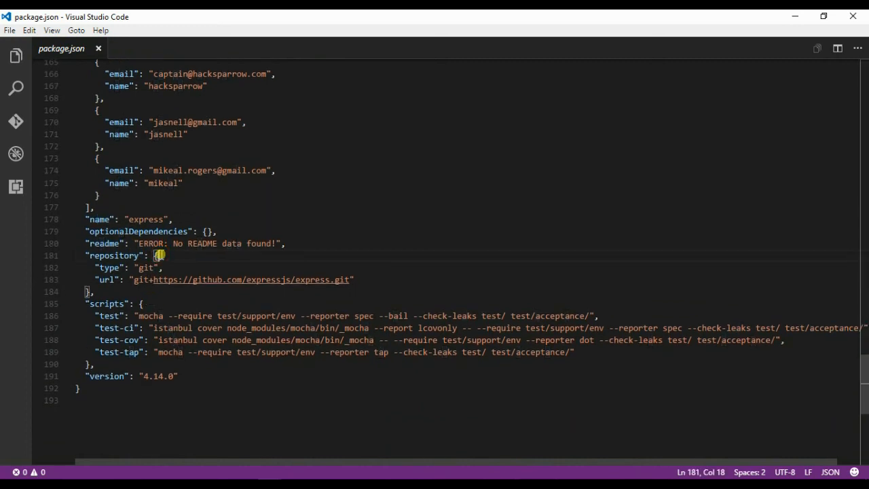
mouse_move(172, 281)
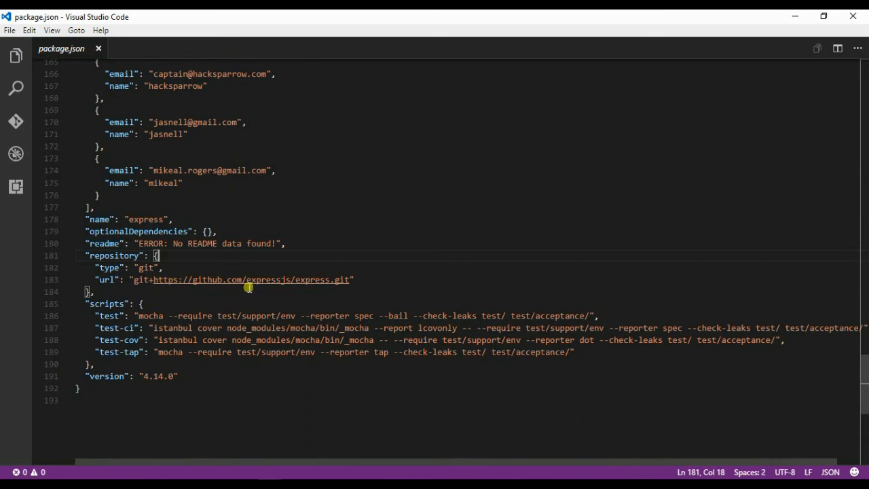
scroll("down", 3)
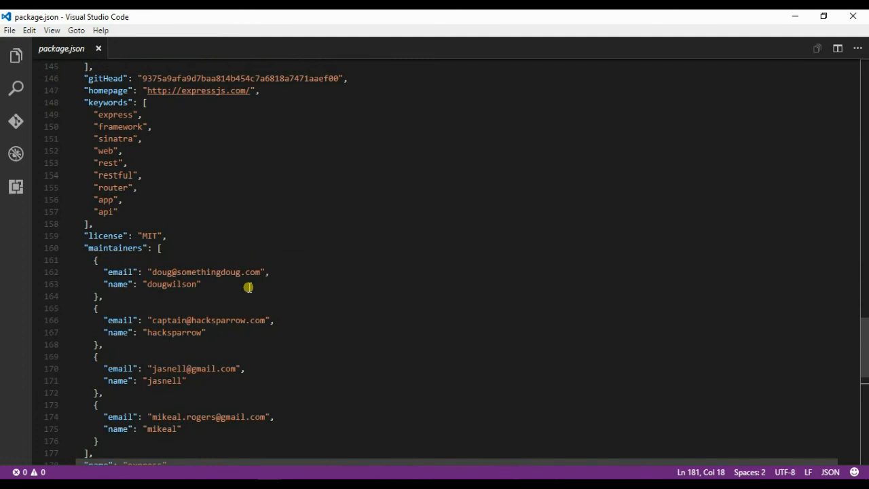
mouse_move(296, 453)
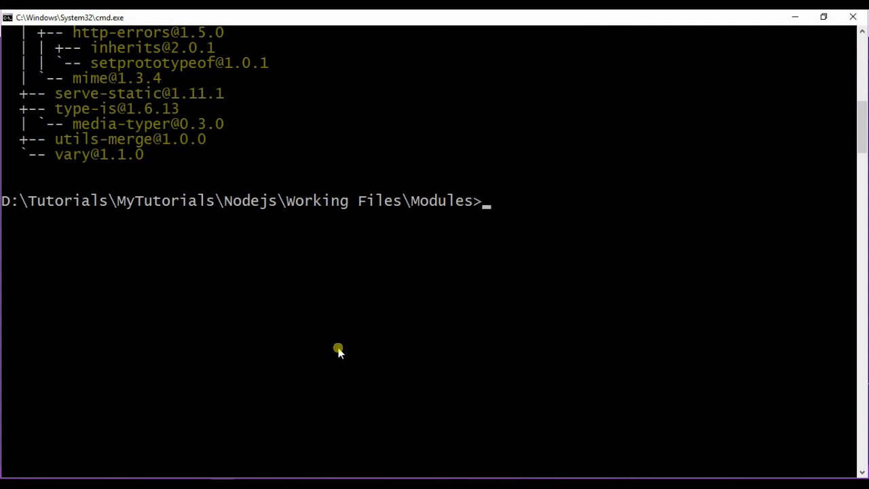
type("npm")
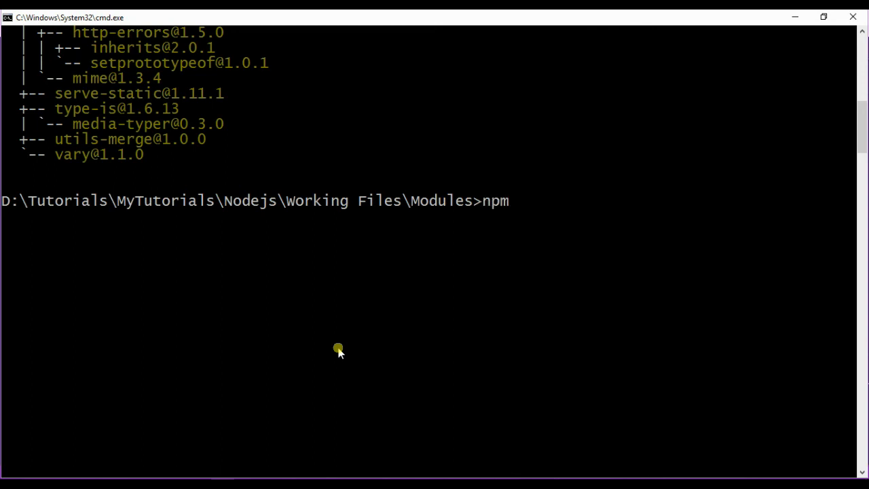
type("config get registry")
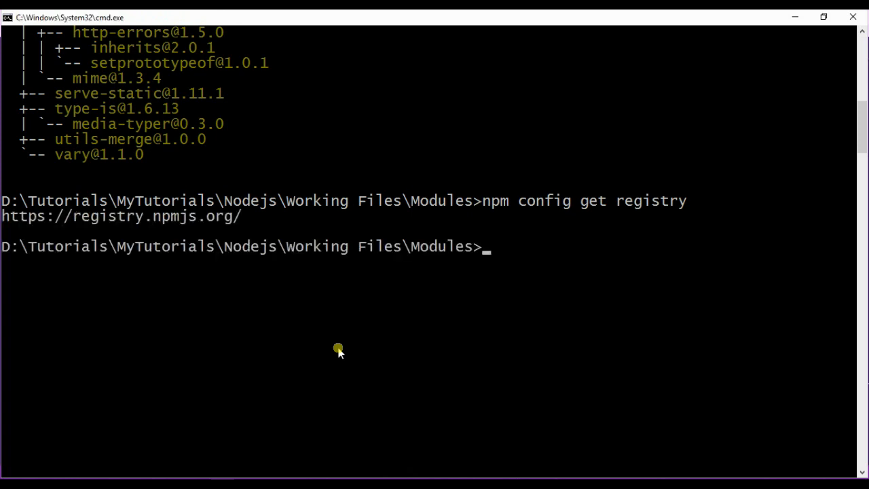
mouse_move(249, 229)
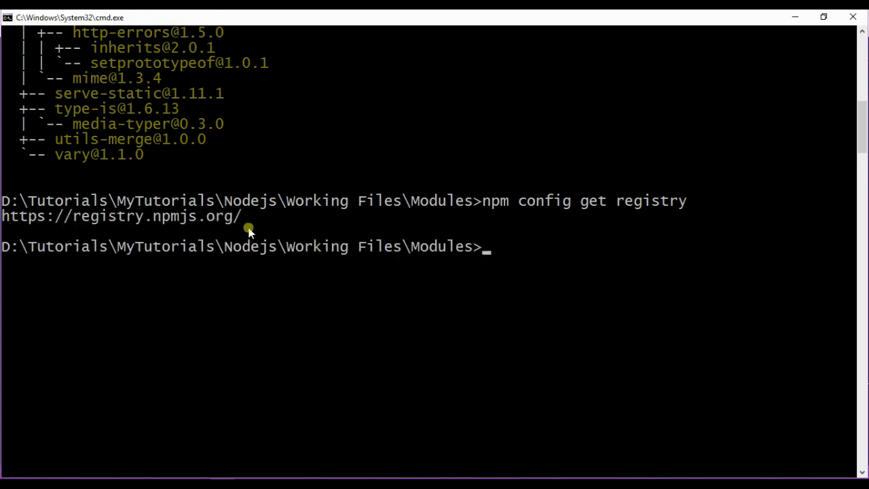